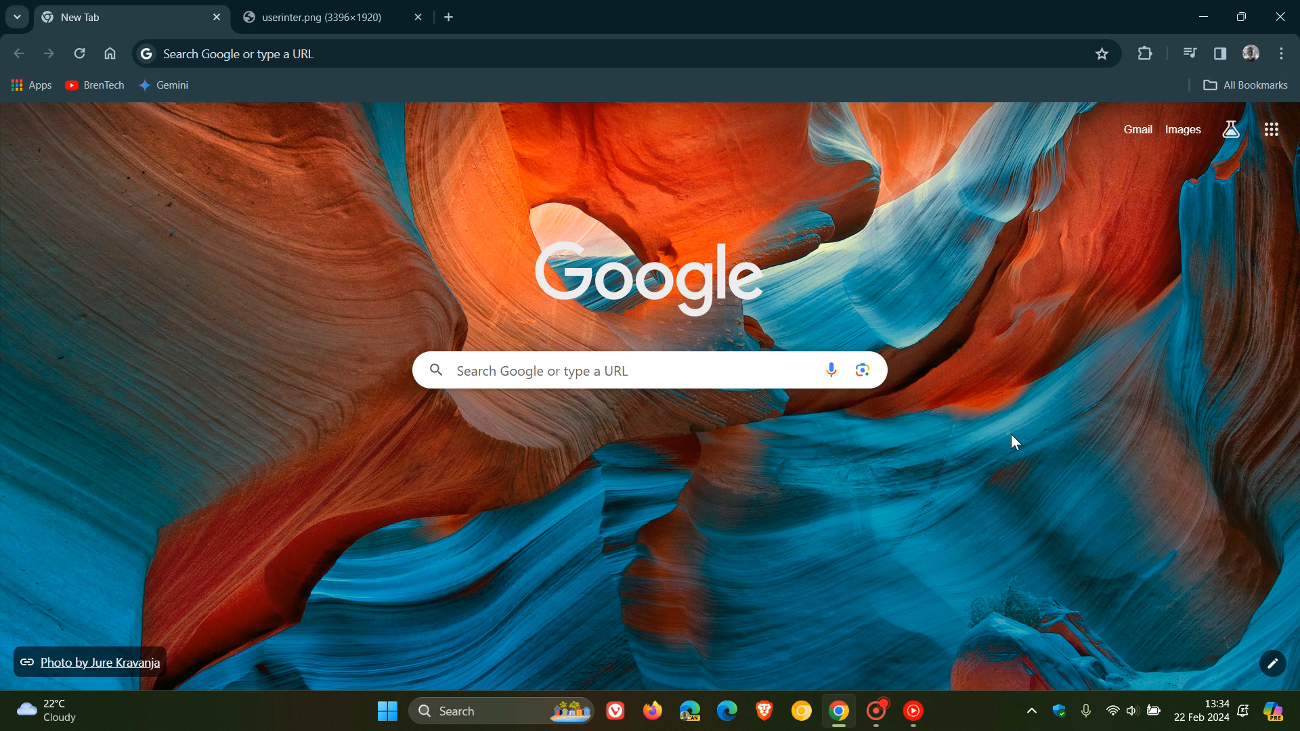
{"action": "mouse_move", "coordinate": [437, 478]}
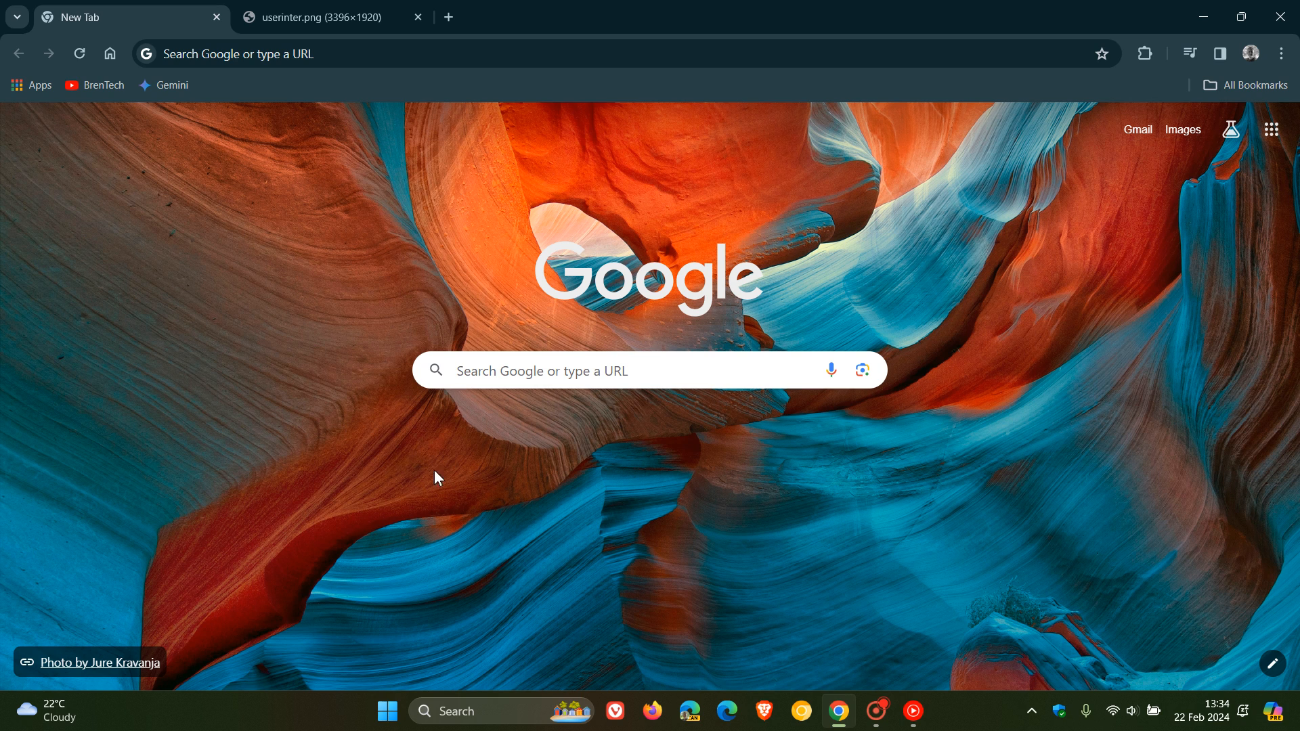
{"action": "mouse_move", "coordinate": [995, 454]}
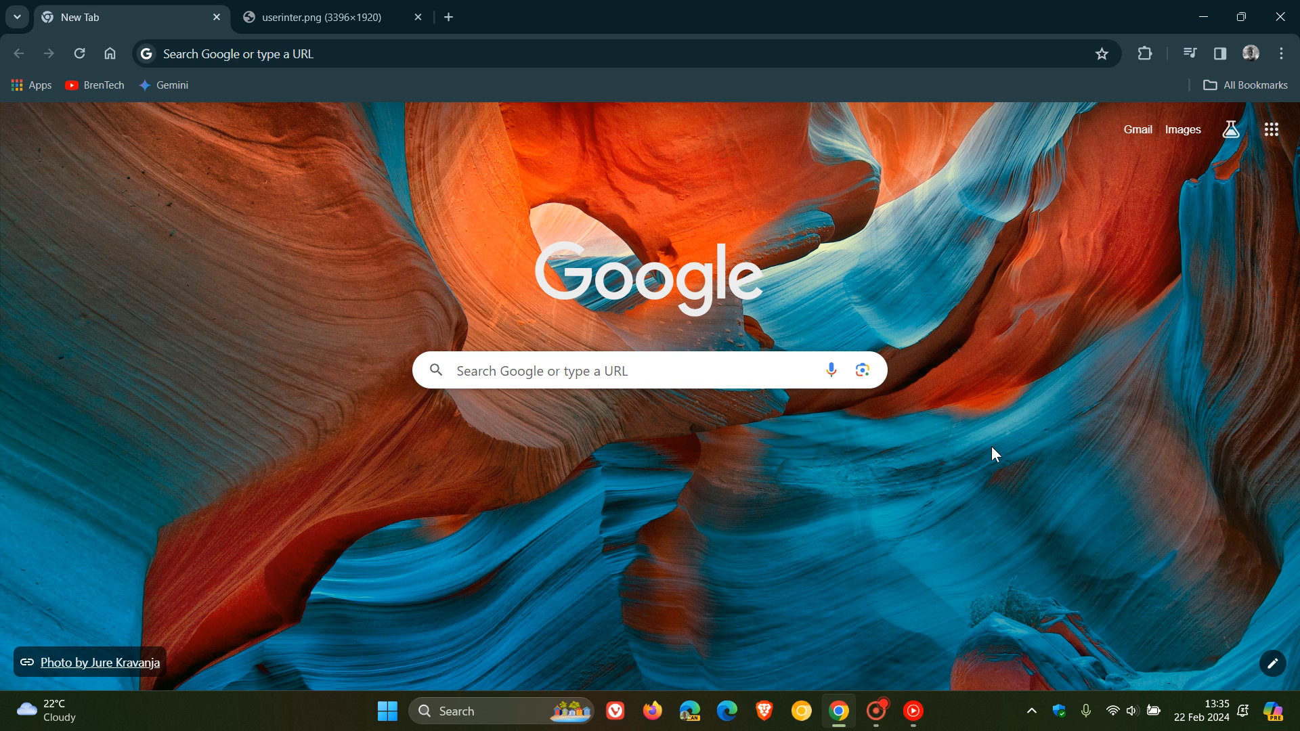
{"action": "mouse_move", "coordinate": [360, 42]}
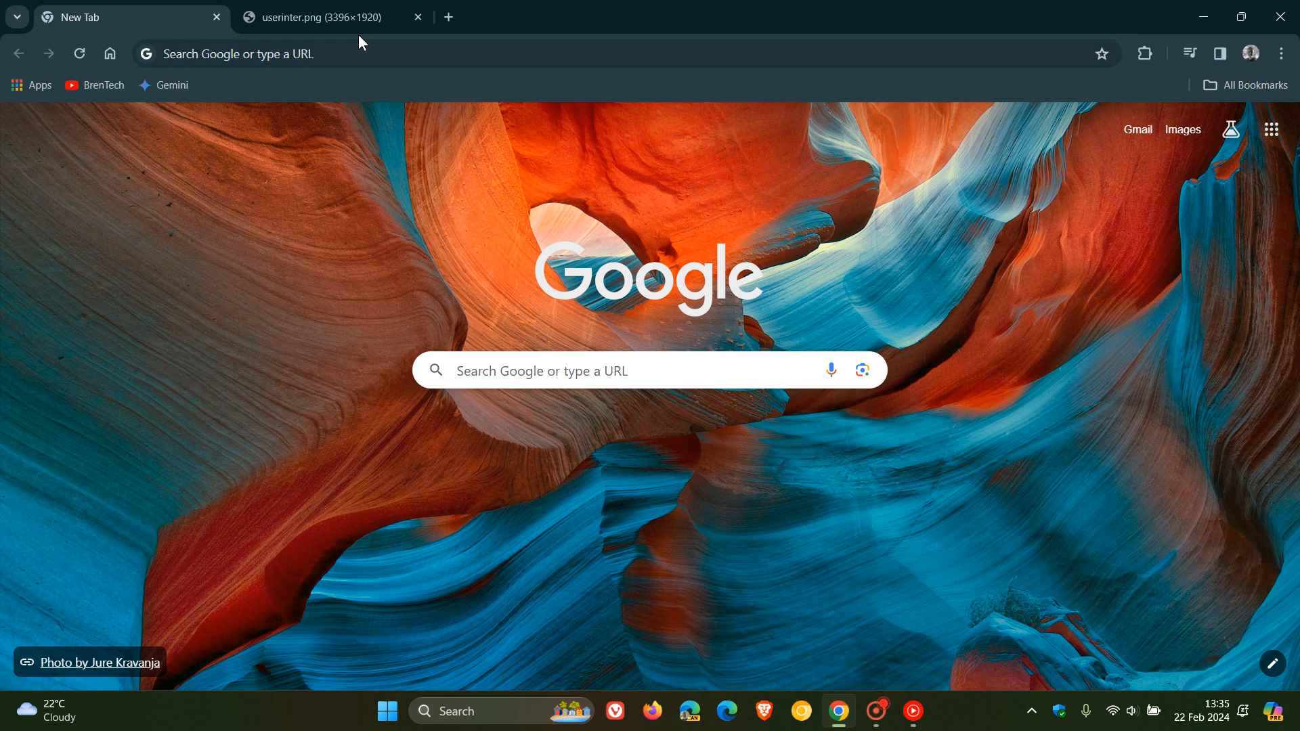
- Switch to the userinter.png tab showing Google's redesigned Sign in page
{"action": "left_click", "coordinate": [324, 16]}
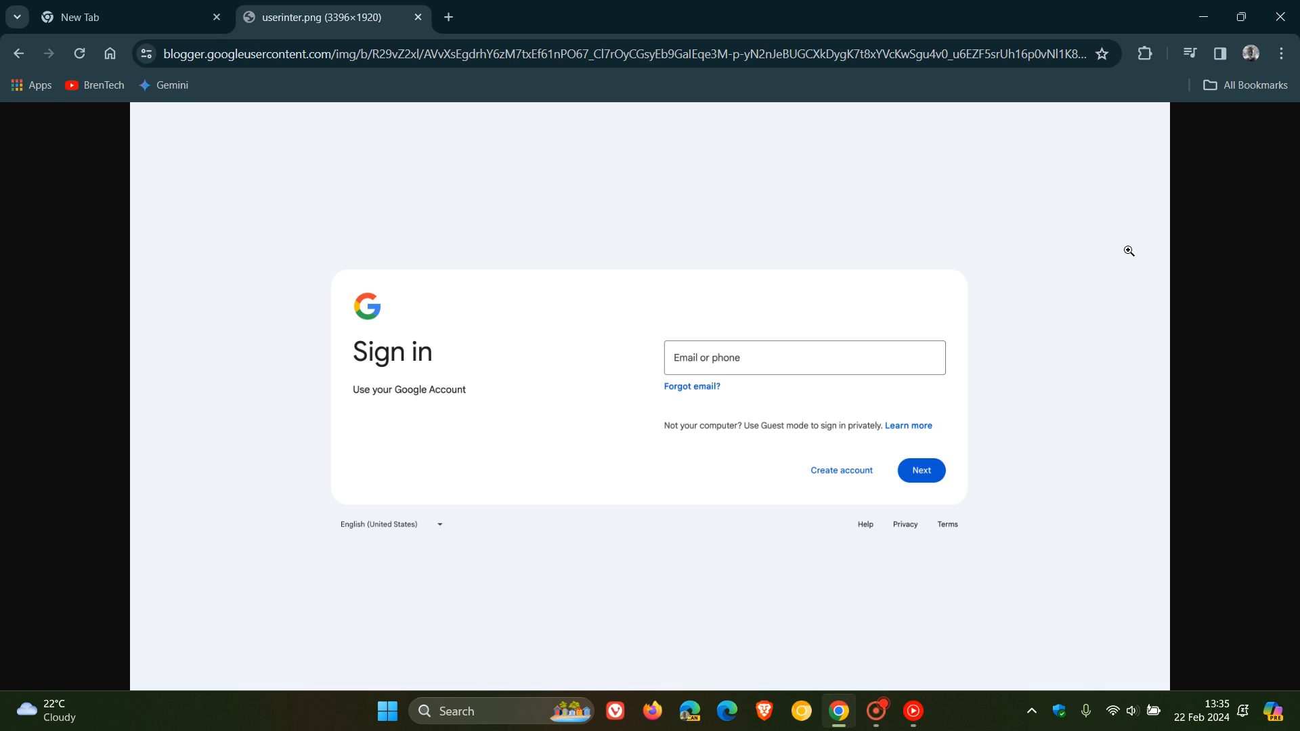
{"action": "mouse_move", "coordinate": [884, 191]}
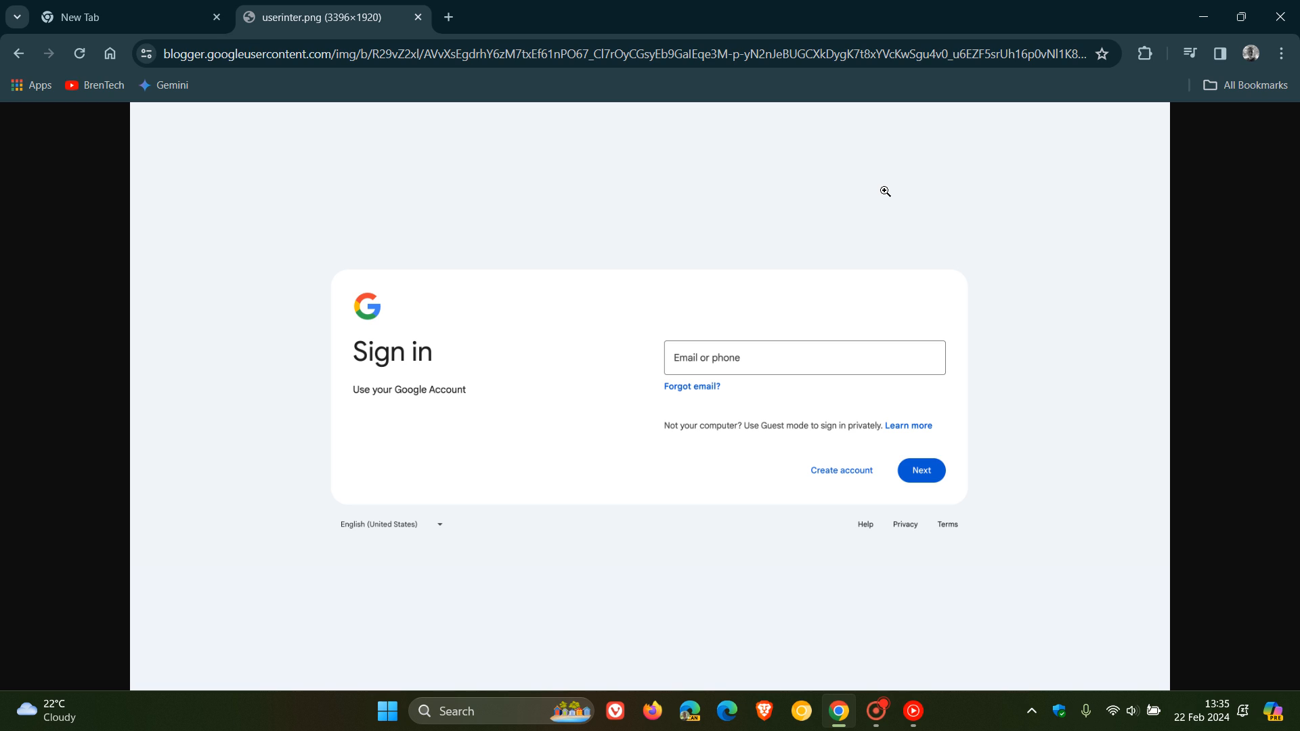
{"action": "mouse_move", "coordinate": [865, 201]}
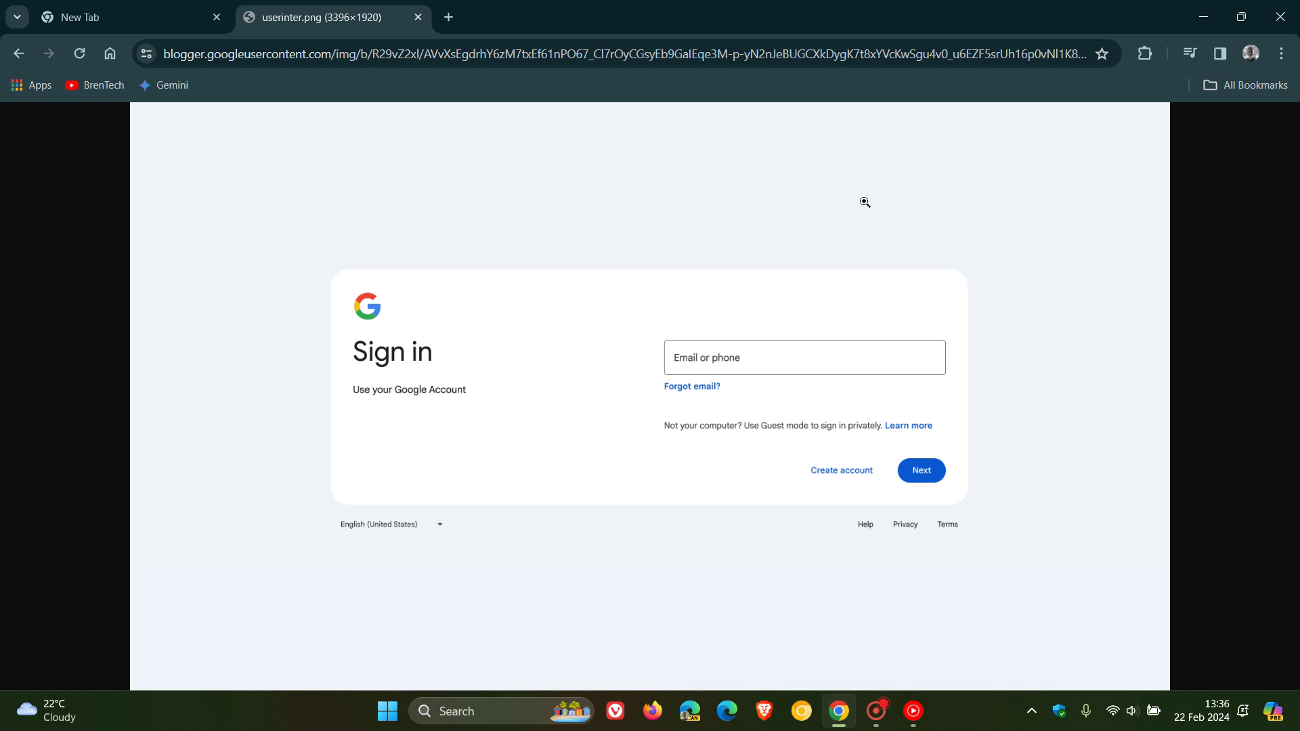
{"action": "mouse_move", "coordinate": [1236, 530]}
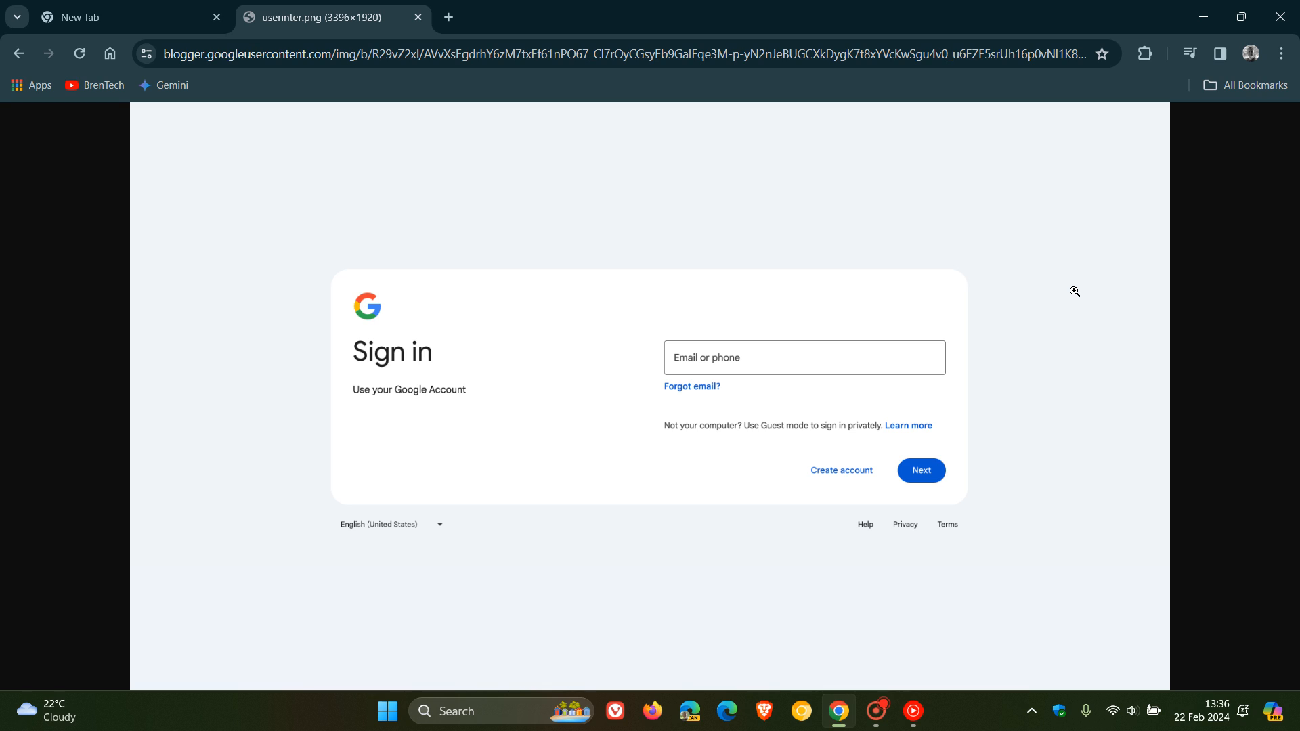
{"action": "mouse_move", "coordinate": [1044, 248]}
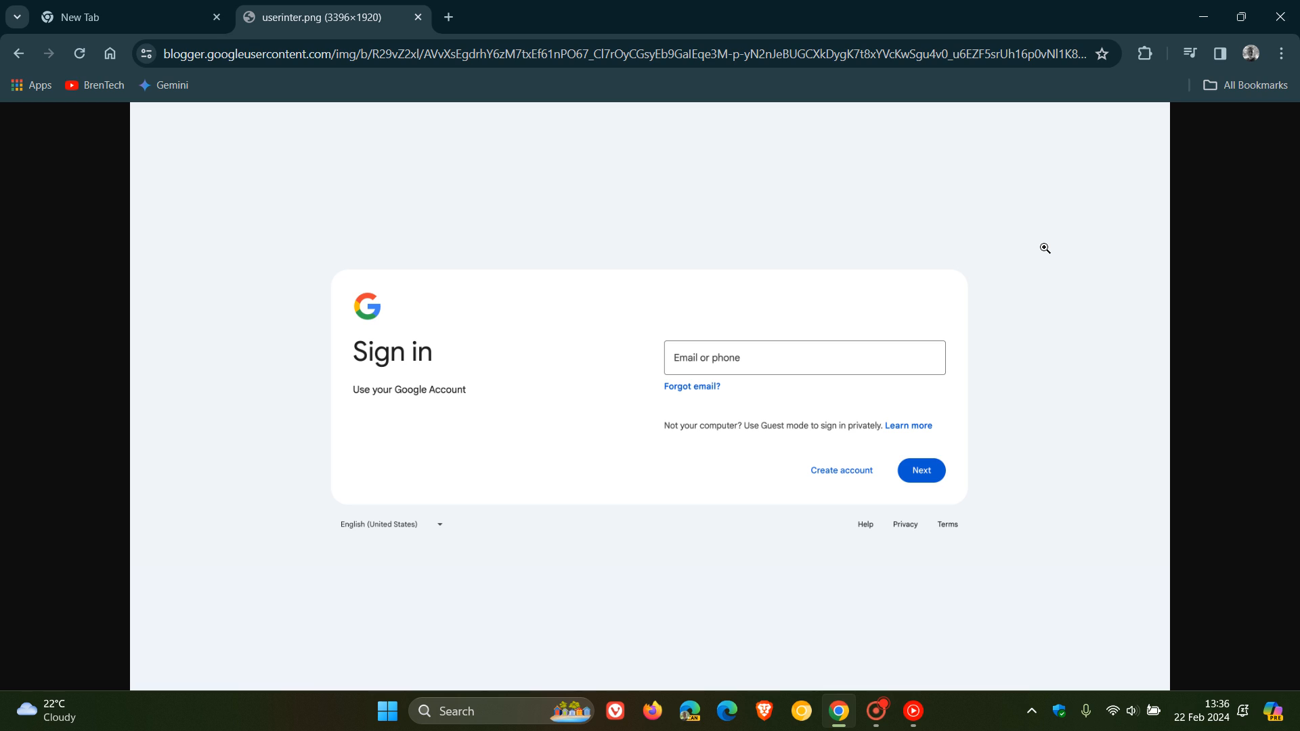
{"action": "mouse_move", "coordinate": [571, 217]}
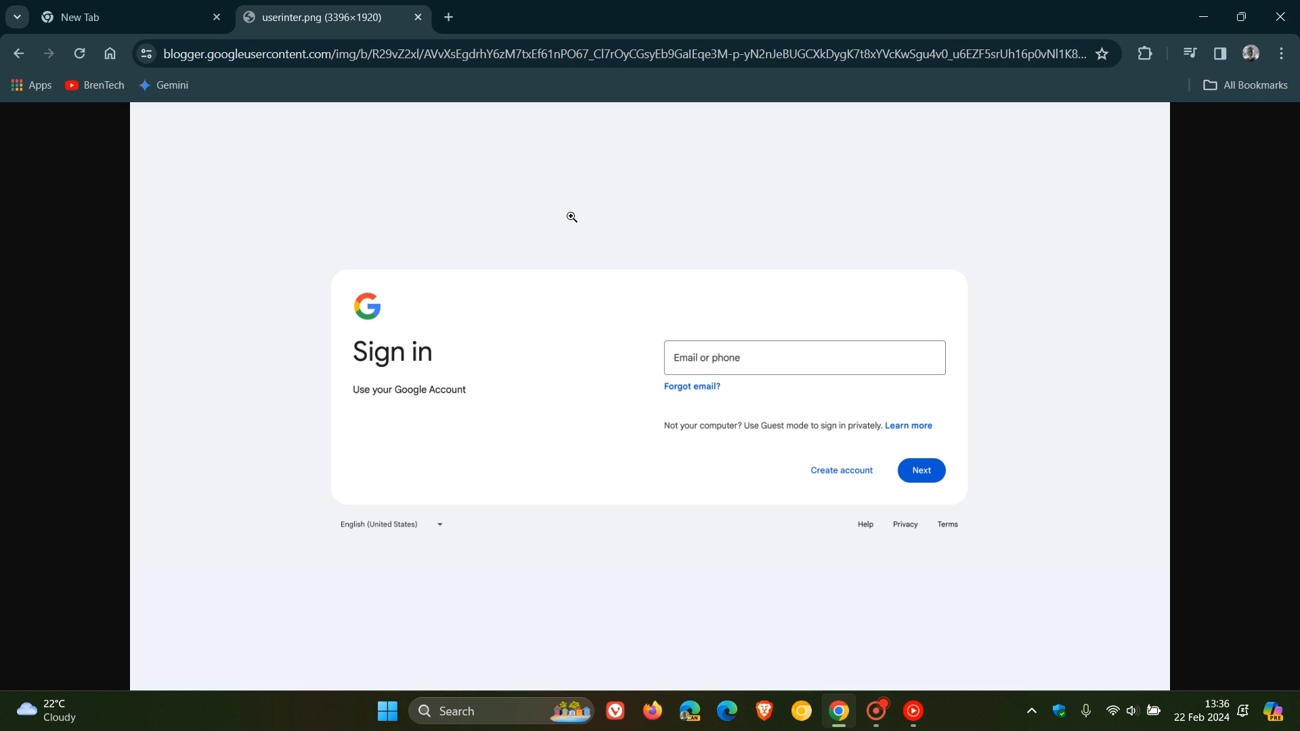
{"action": "mouse_move", "coordinate": [132, 17]}
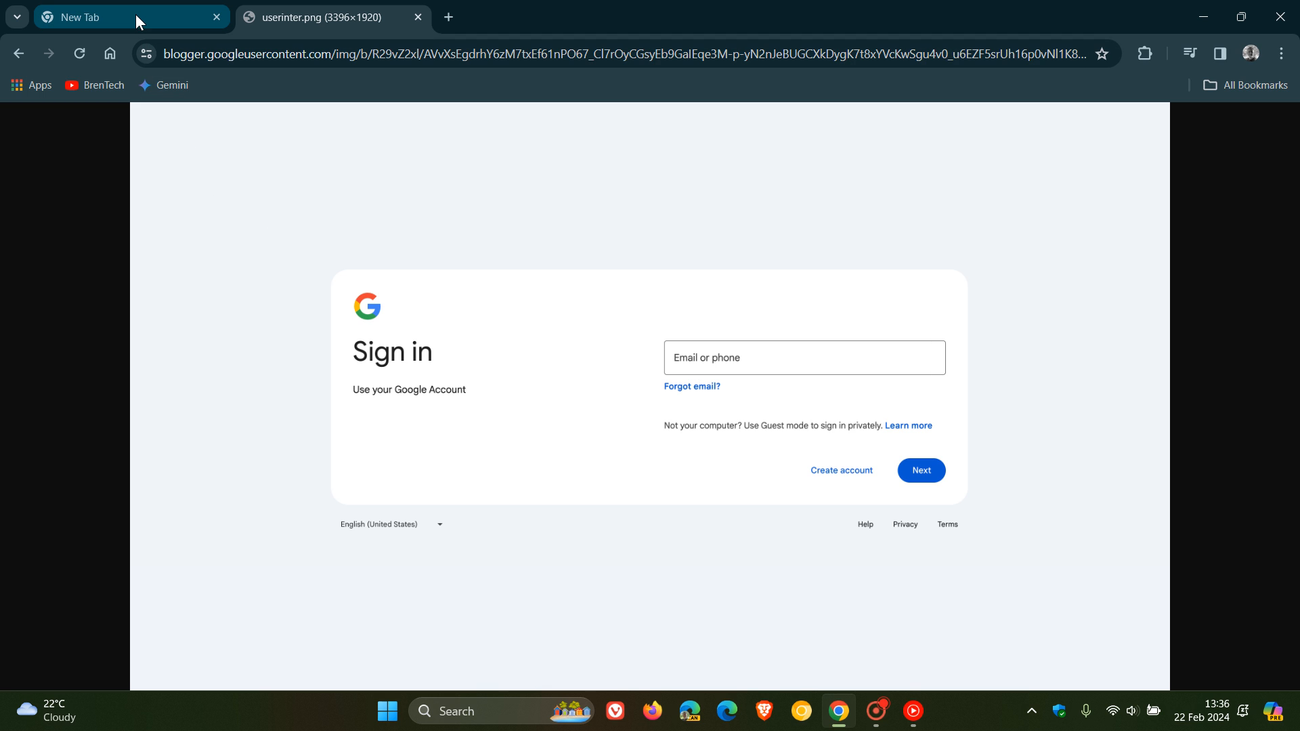